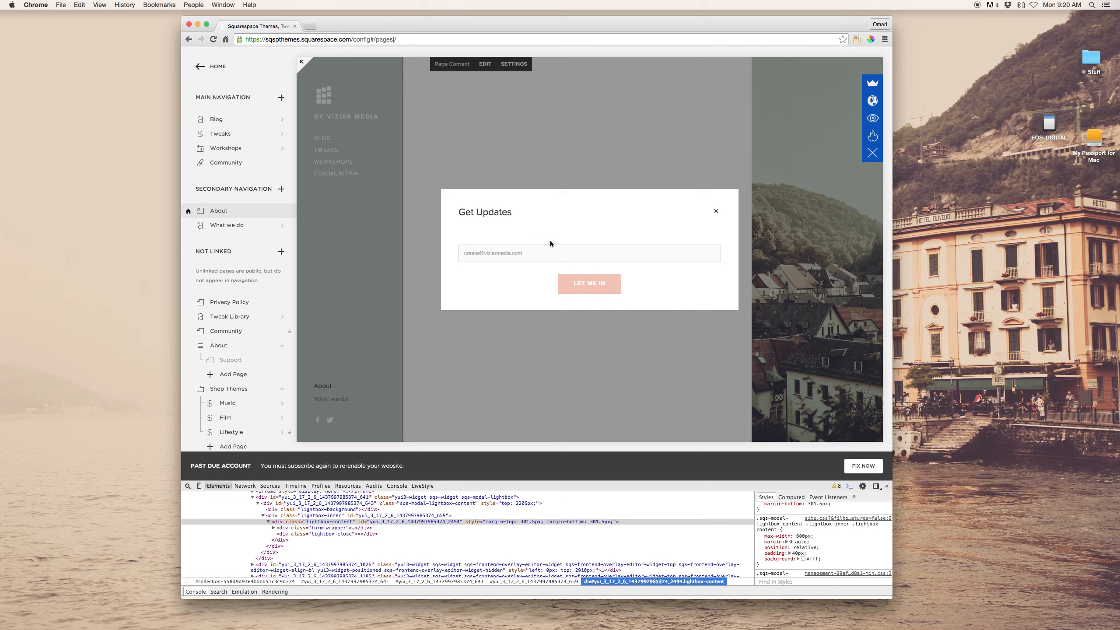
pyautogui.moveTo(647, 213)
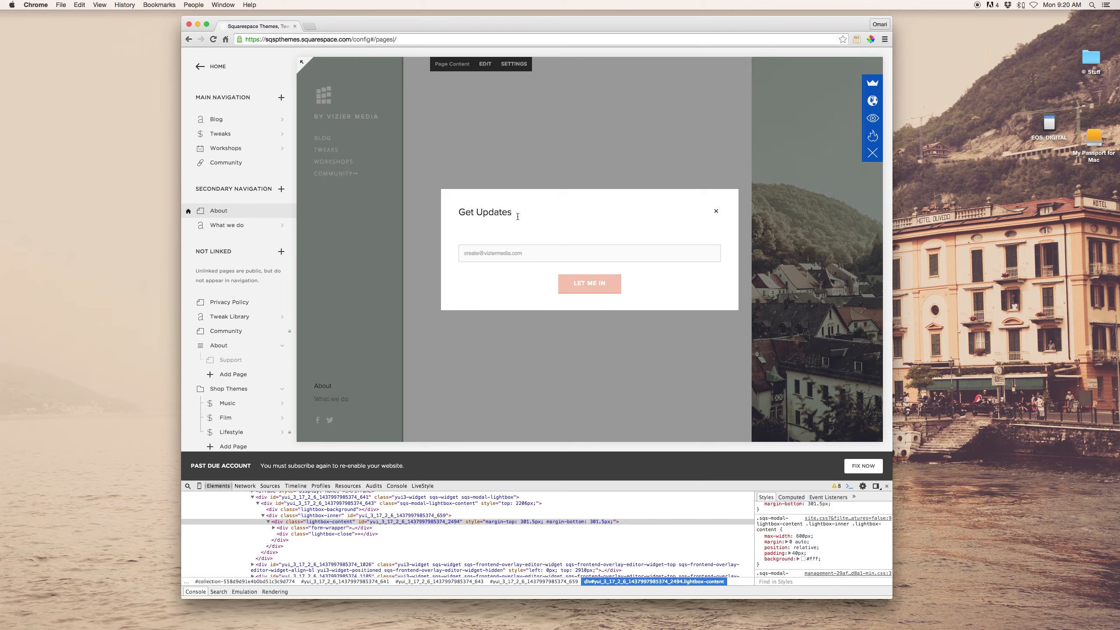
pyautogui.moveTo(500, 222)
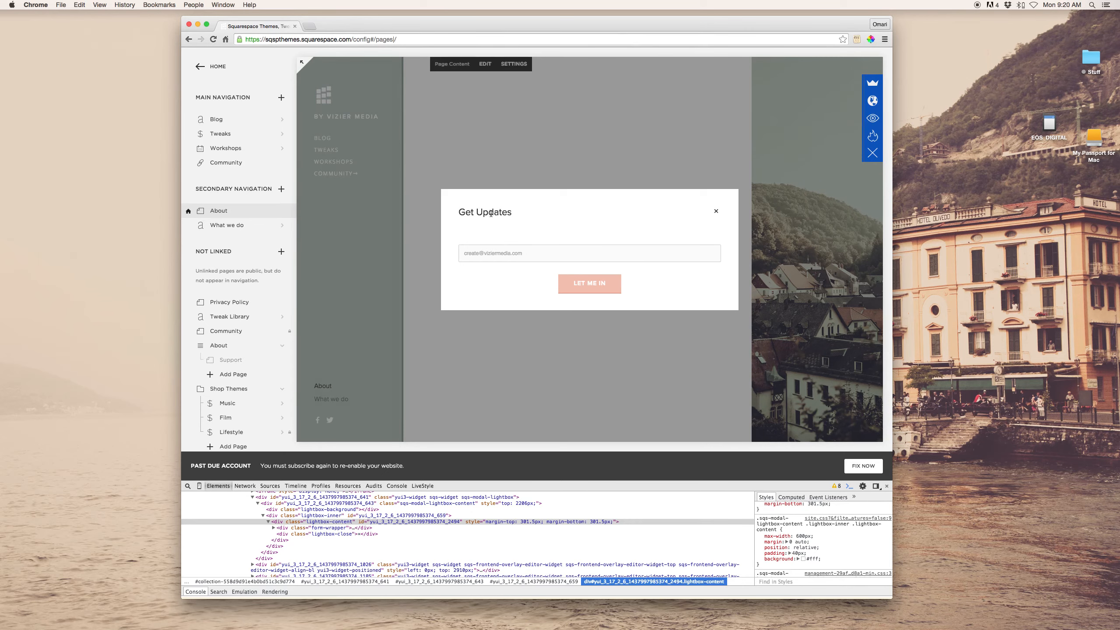
# - Inspect the Get Updates title in DevTools to locate the lightbox-content background rule
pyautogui.rightClick(490, 217)
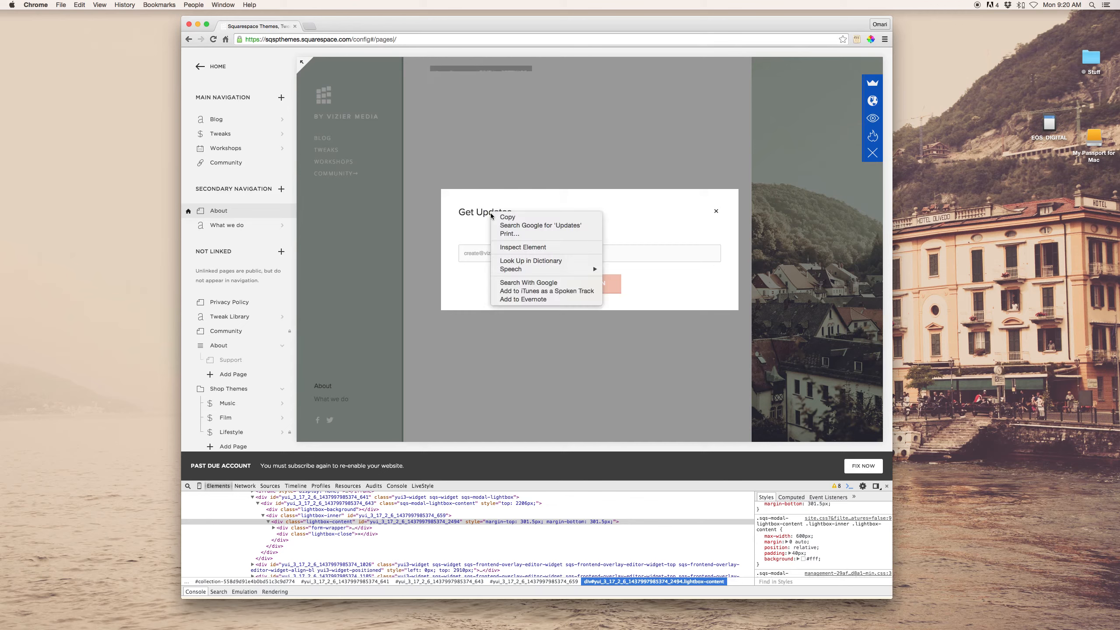
pyautogui.moveTo(509, 234)
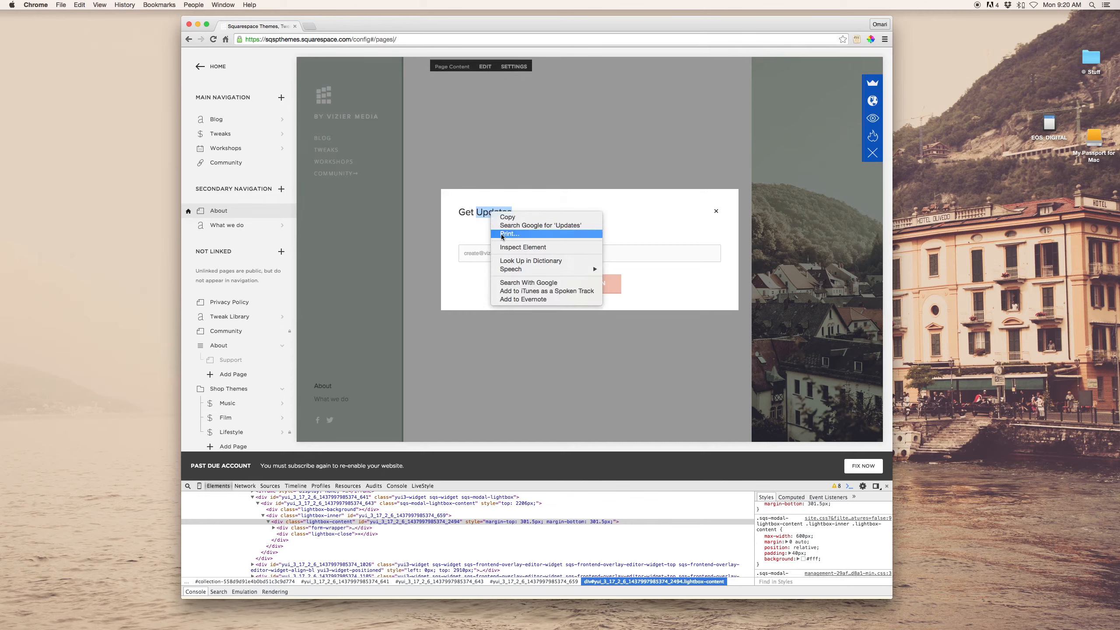
pyautogui.moveTo(522, 247)
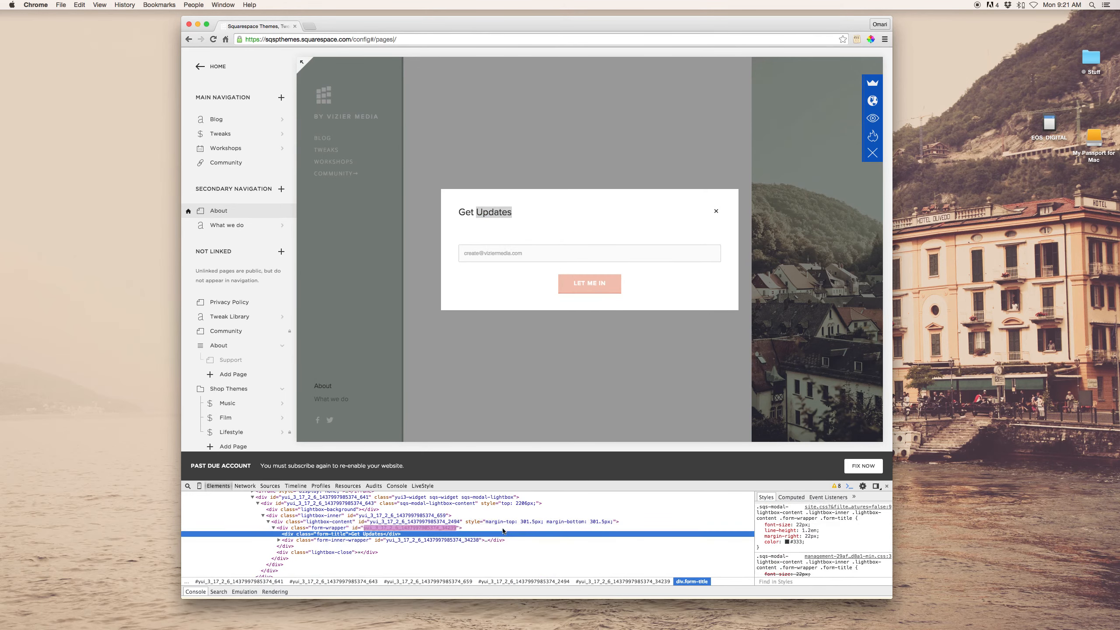
pyautogui.moveTo(371, 533)
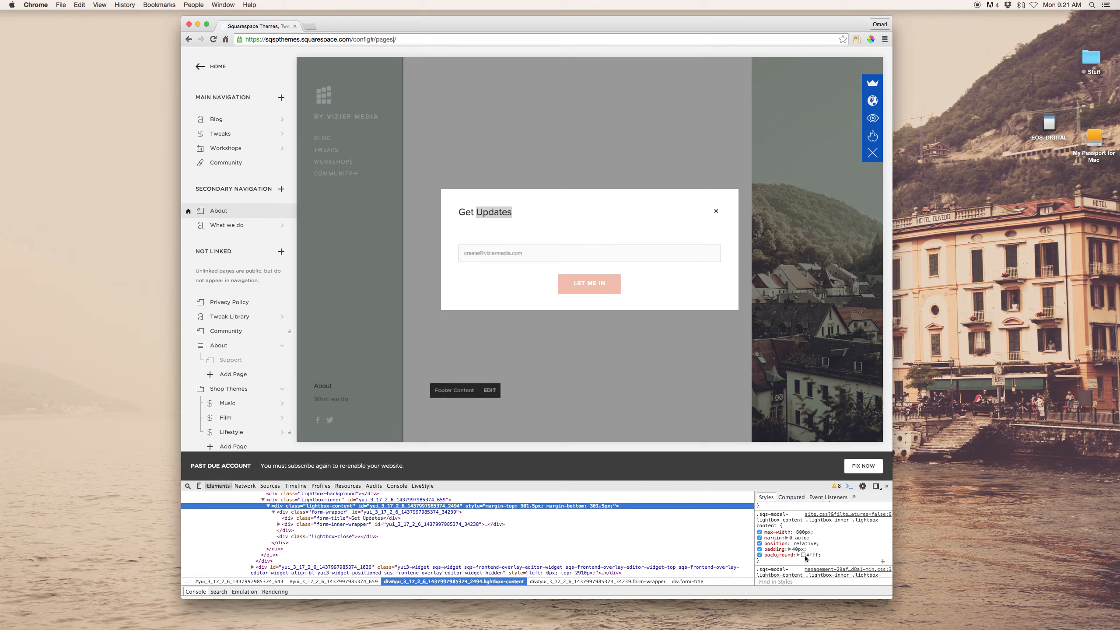
# - Pick a gray shade for the popup background in the DevTools colour picker
pyautogui.click(802, 554)
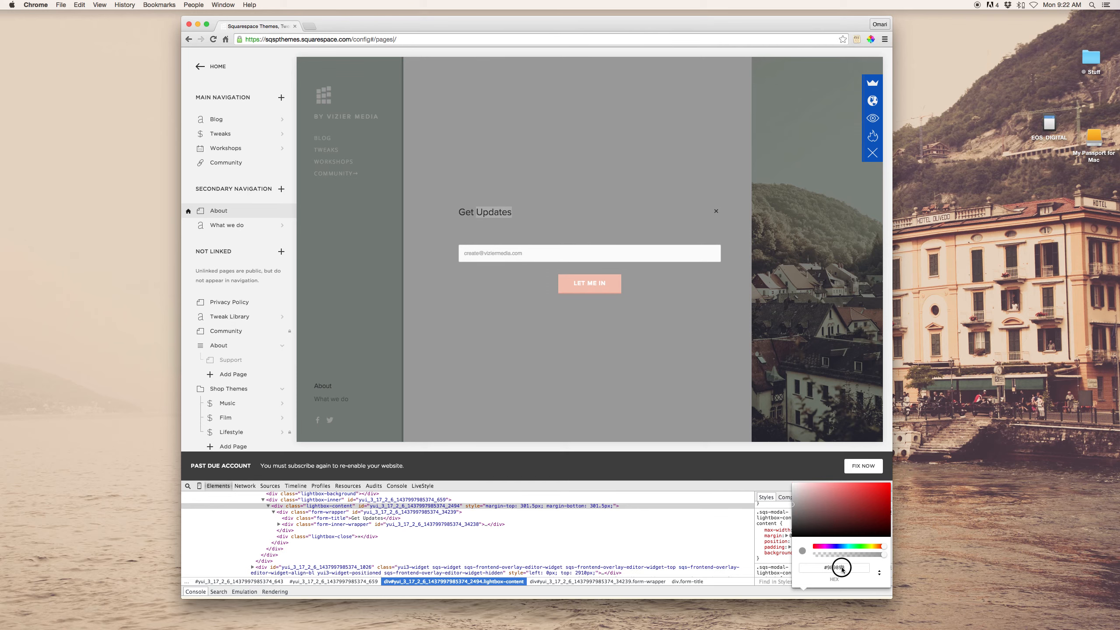
pyautogui.moveTo(840, 568); pyautogui.dragTo(772, 561)
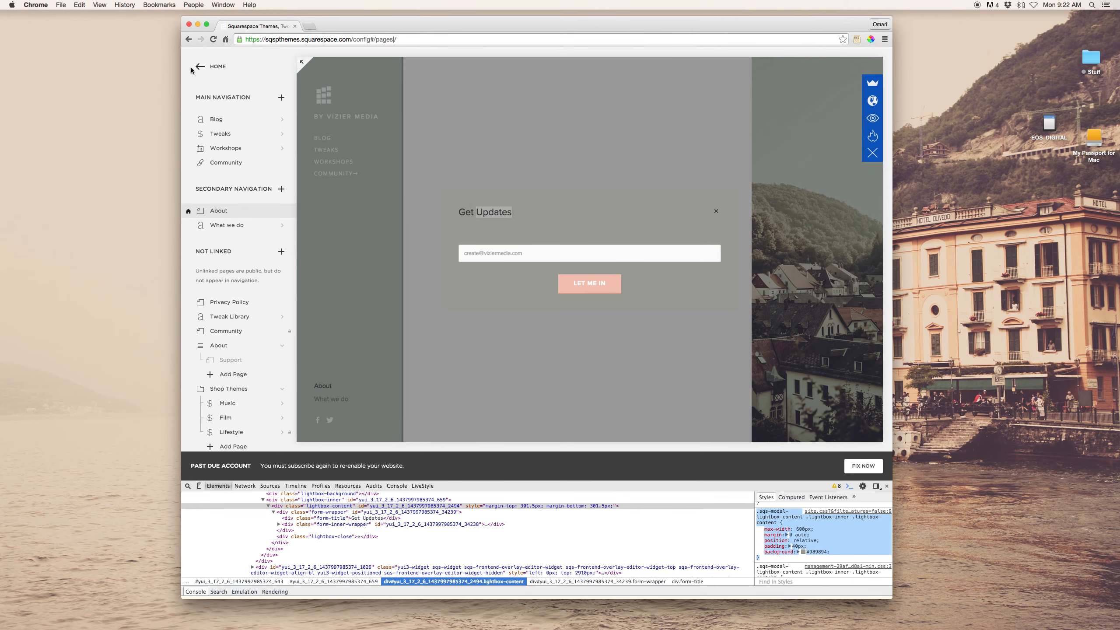
# - Navigate from Home to Design and into the Custom CSS editor
pyautogui.click(200, 67)
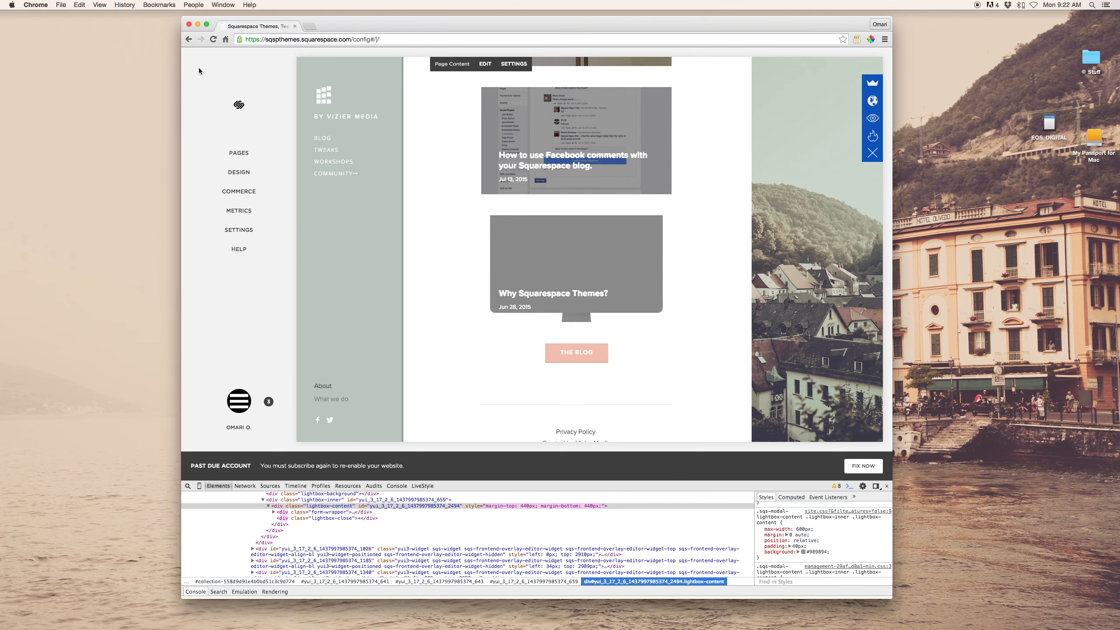
pyautogui.click(239, 173)
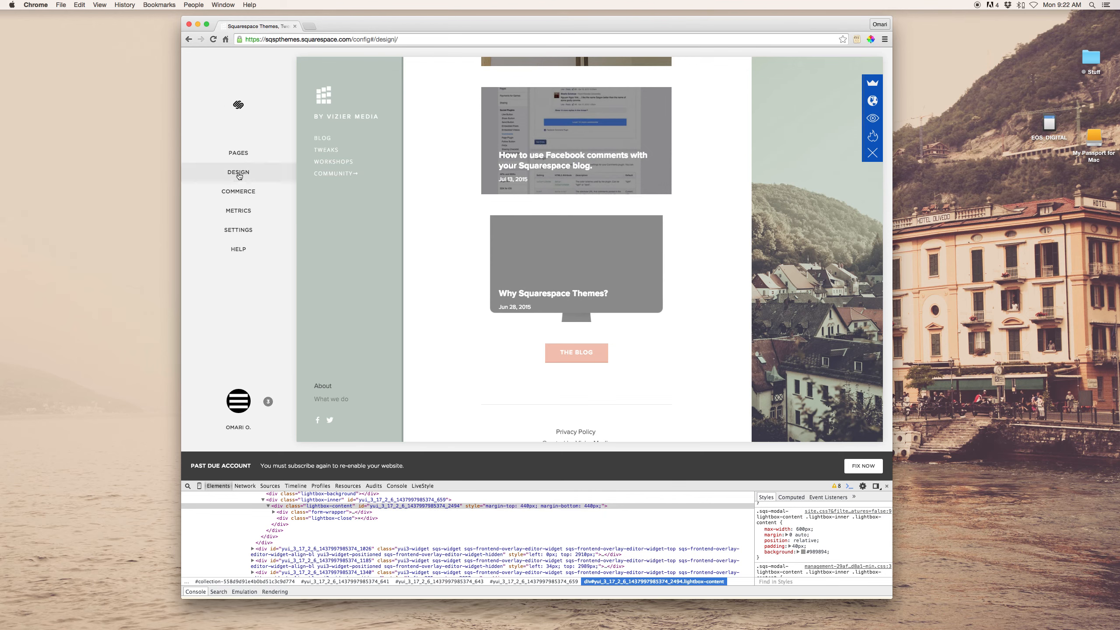
pyautogui.click(238, 172)
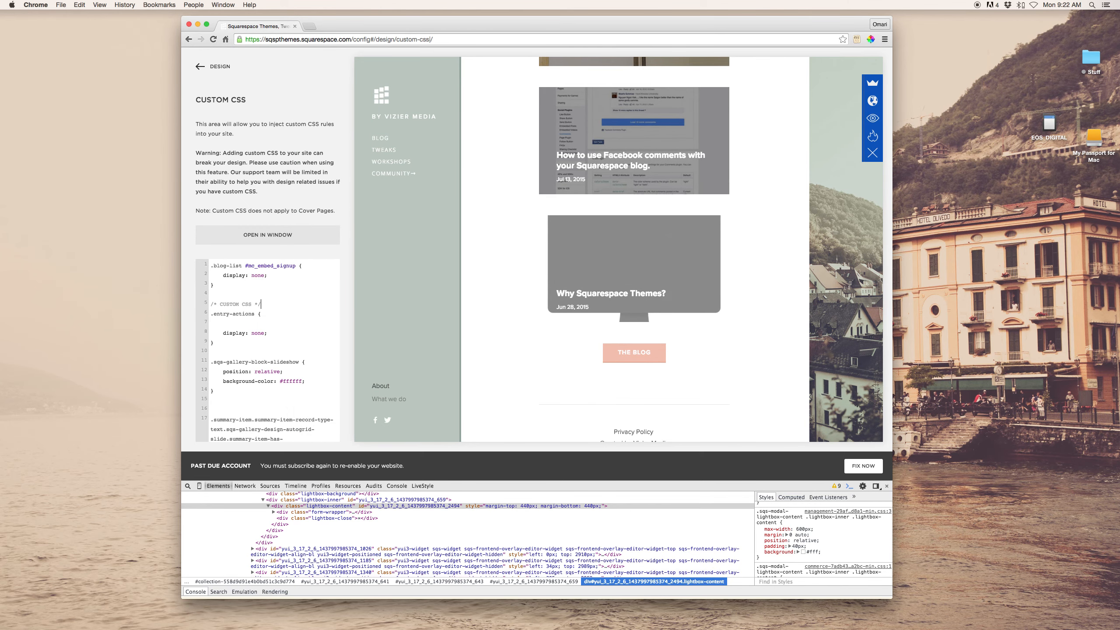
# - Add a lightbox-content rule with background #949494 and save the Custom CSS
pyautogui.press('enter')
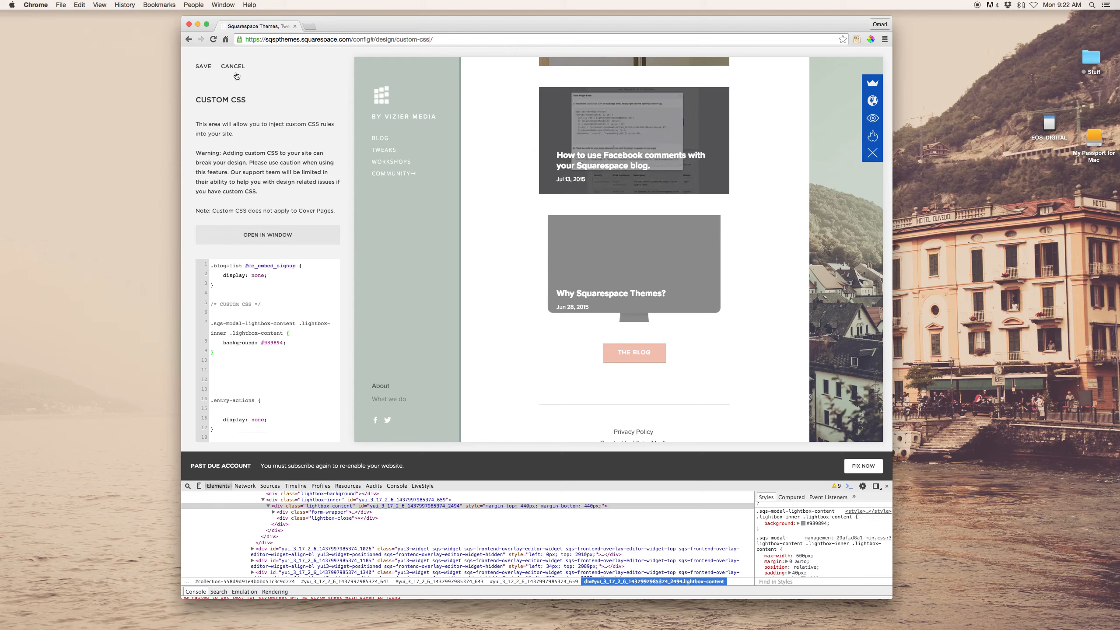
pyautogui.click(231, 65)
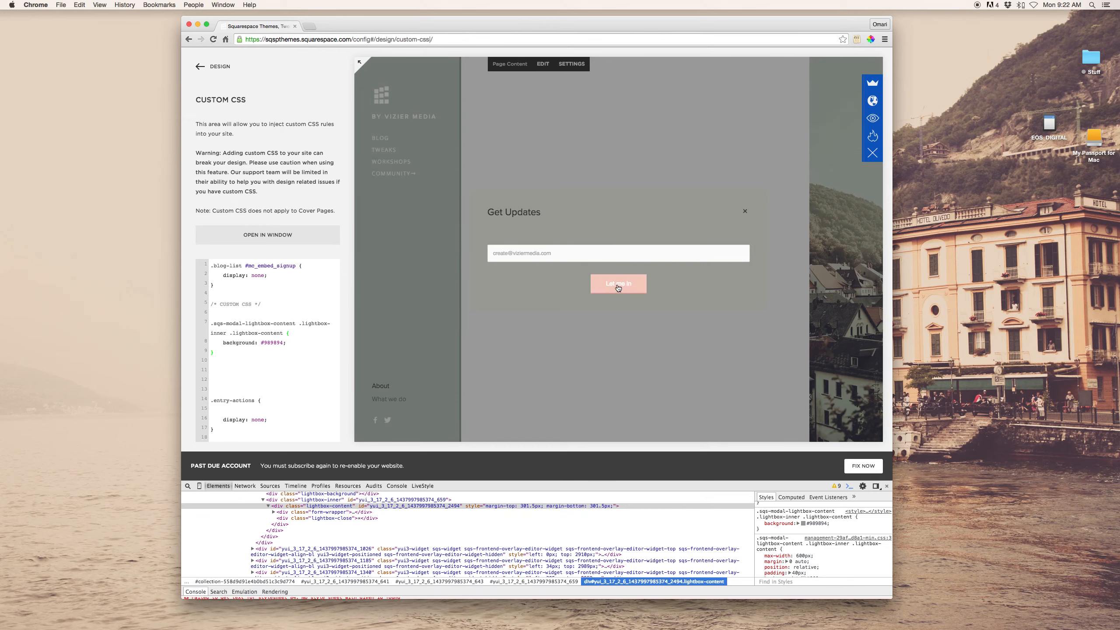
pyautogui.moveTo(705, 212)
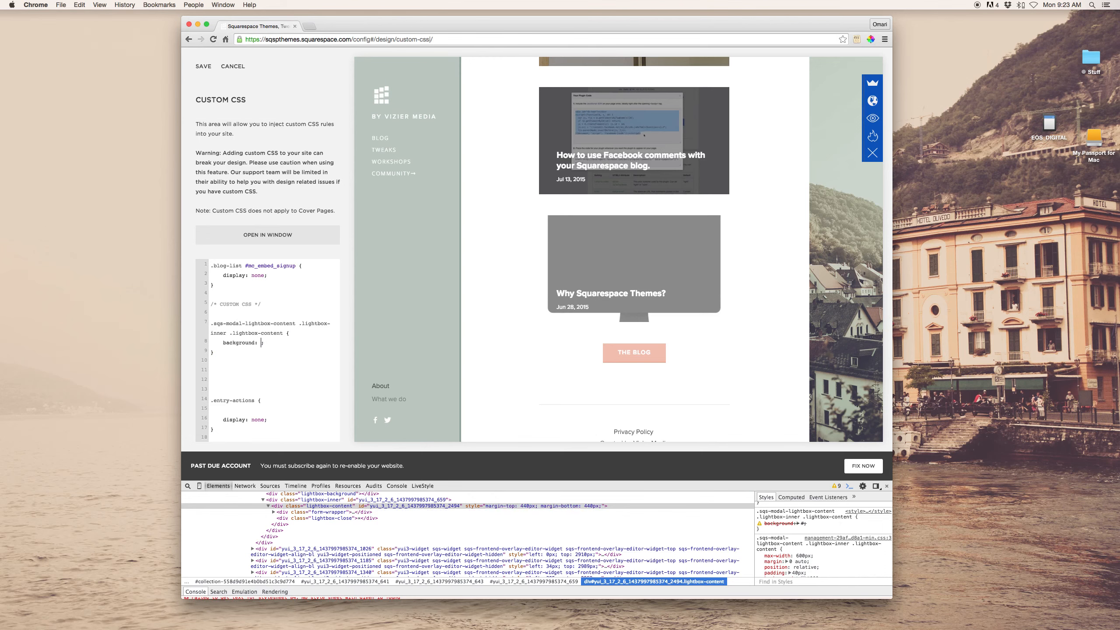
# - Change the lightbox-content background value to transparent
pyautogui.write('transparent')
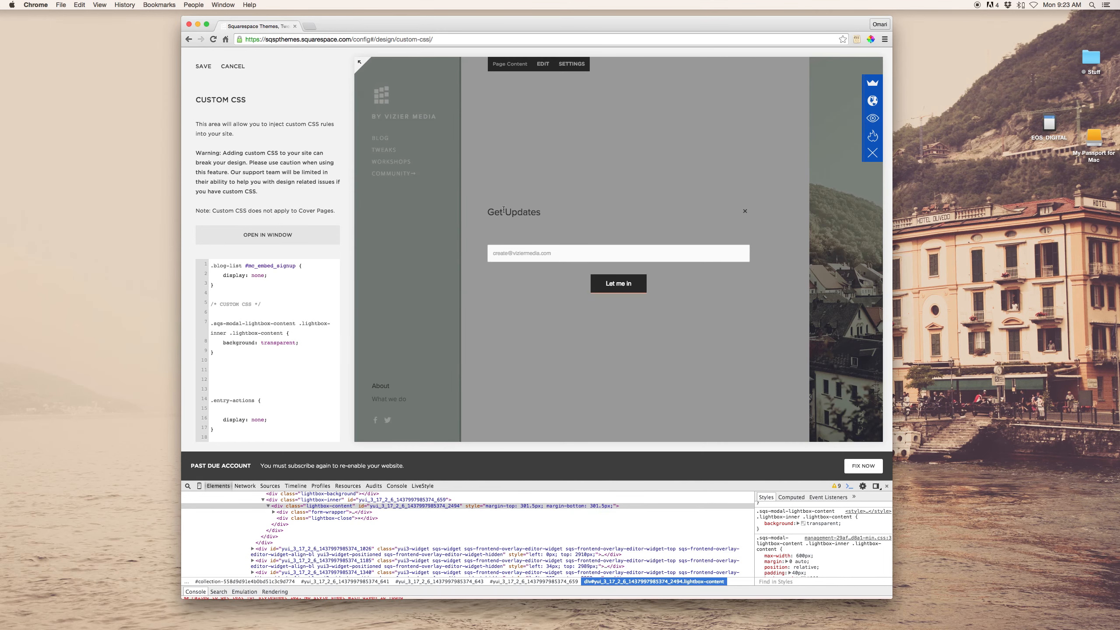
# - Inspect the title and preview font-size, uppercase and centred text in DevTools Styles
pyautogui.rightClick(496, 213)
pyautogui.write('text-align')
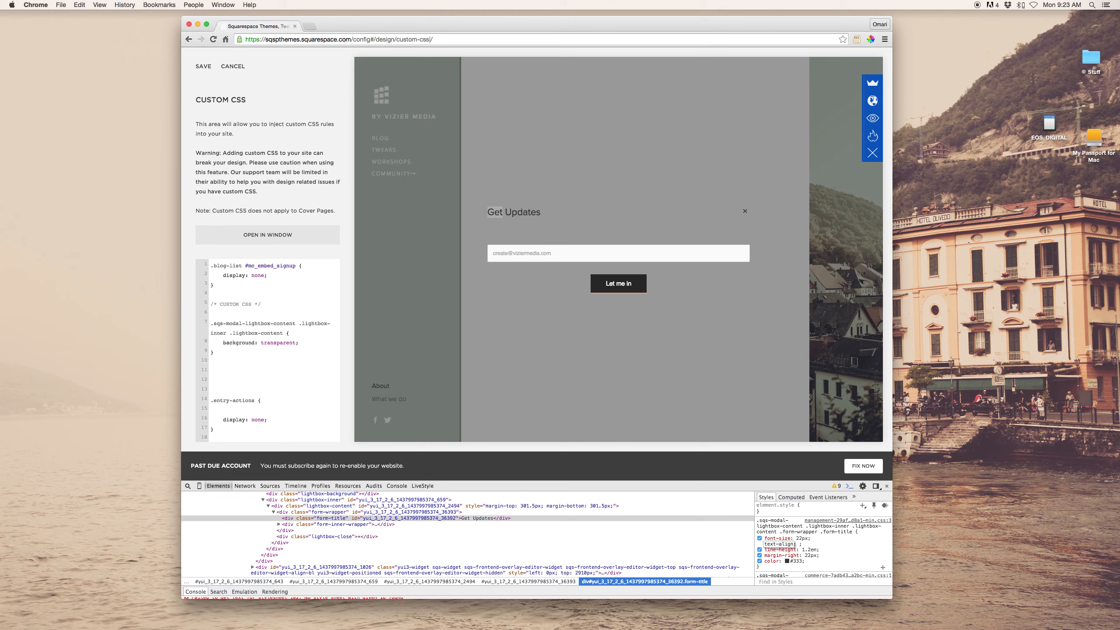
pyautogui.click(759, 544)
pyautogui.write('center')
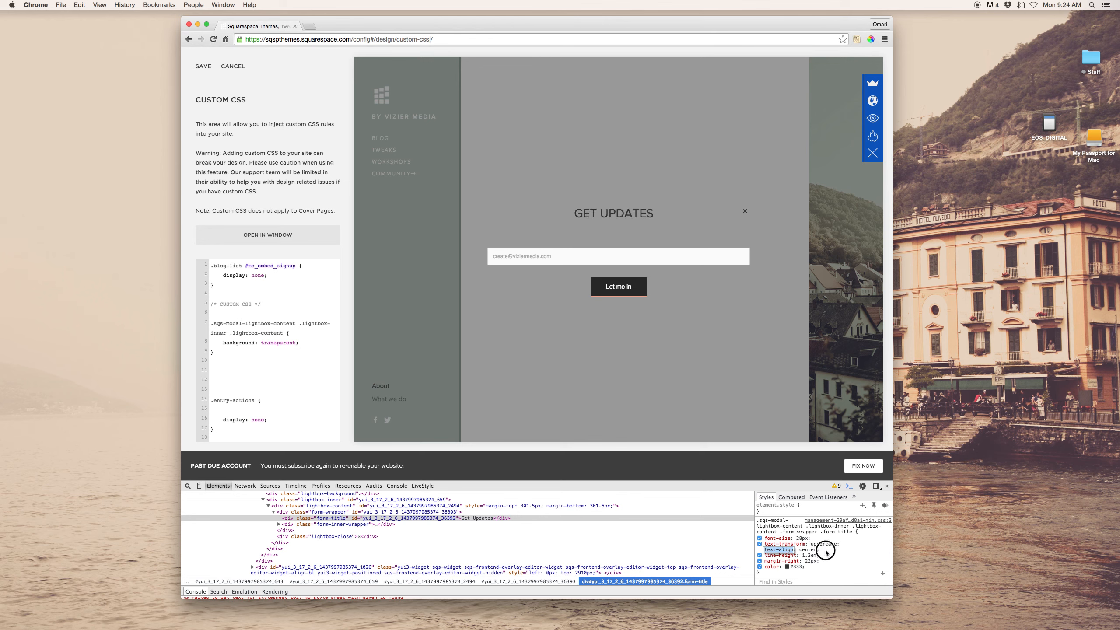
# - Add a .form-title rule: 28px, uppercase, centred, 1.2em line-height, 22px right margin, colour #FFF
pyautogui.click(763, 566)
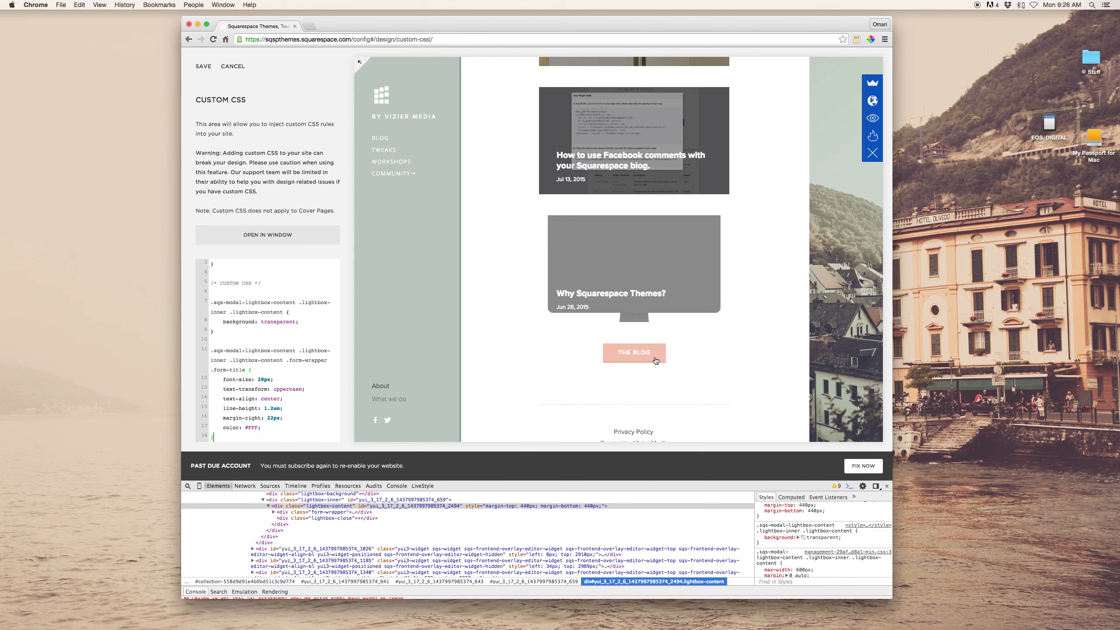
# - Save the Custom CSS and return to the main site menu
pyautogui.click(634, 352)
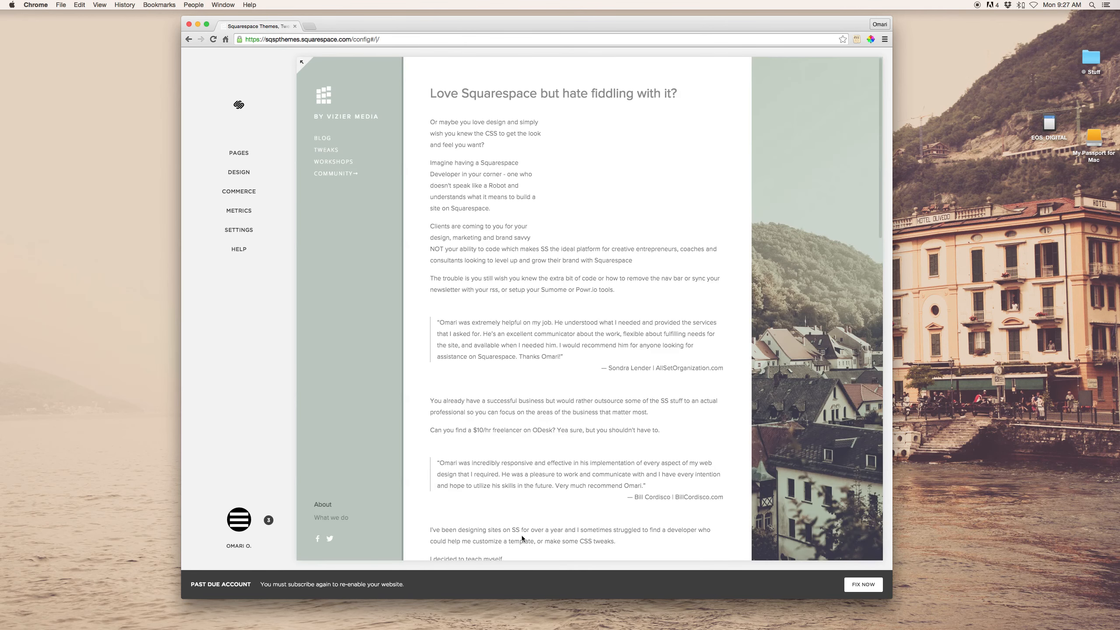
pyautogui.scroll(-3)
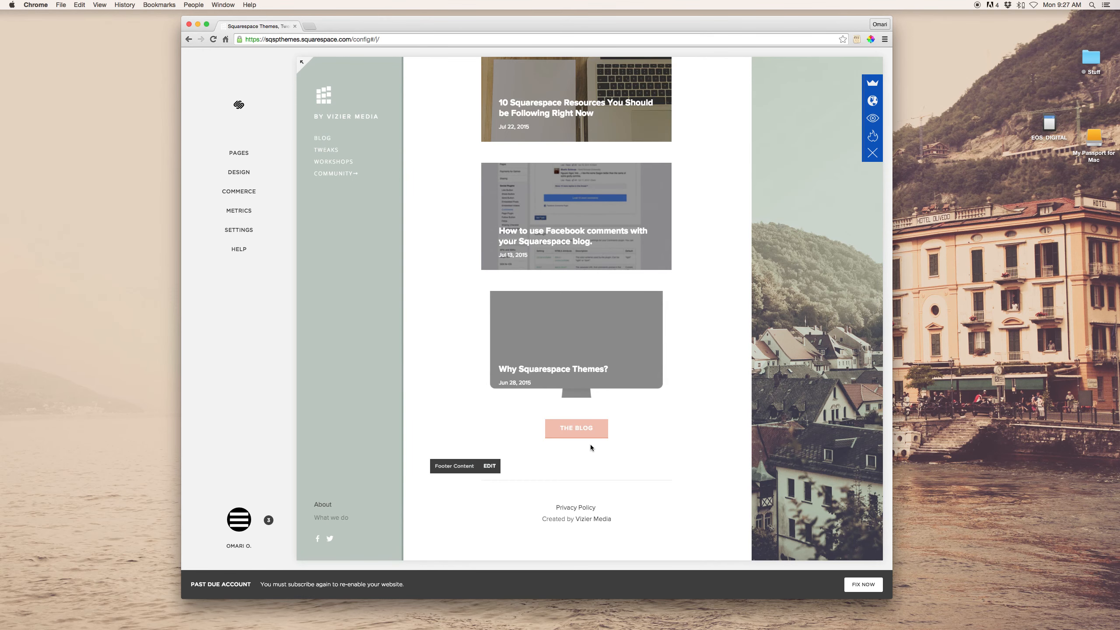
pyautogui.click(575, 428)
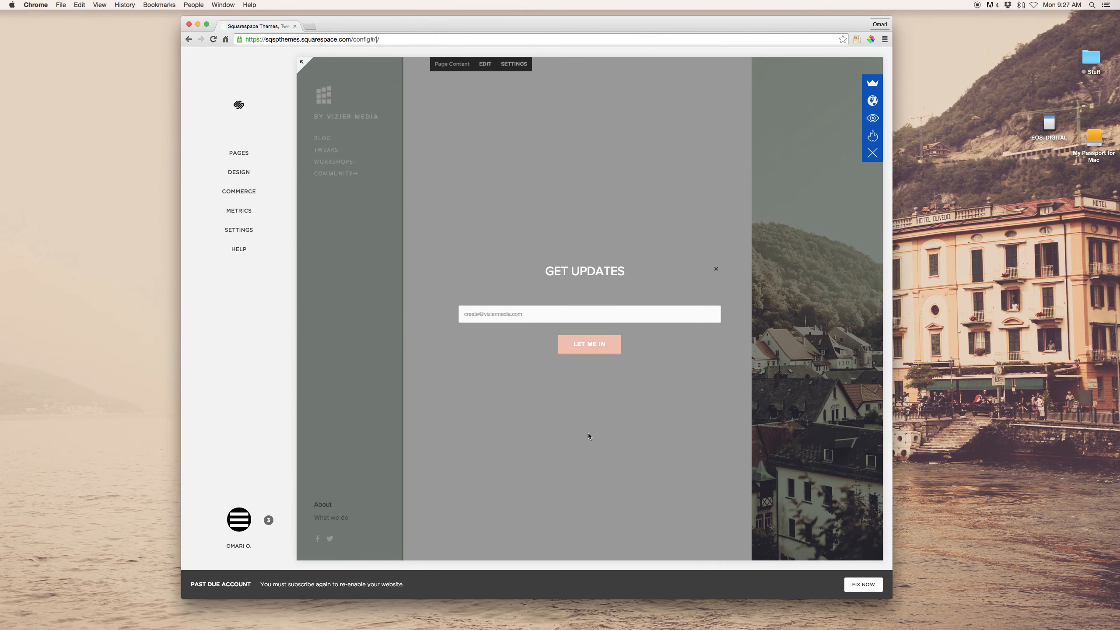
pyautogui.moveTo(621, 312)
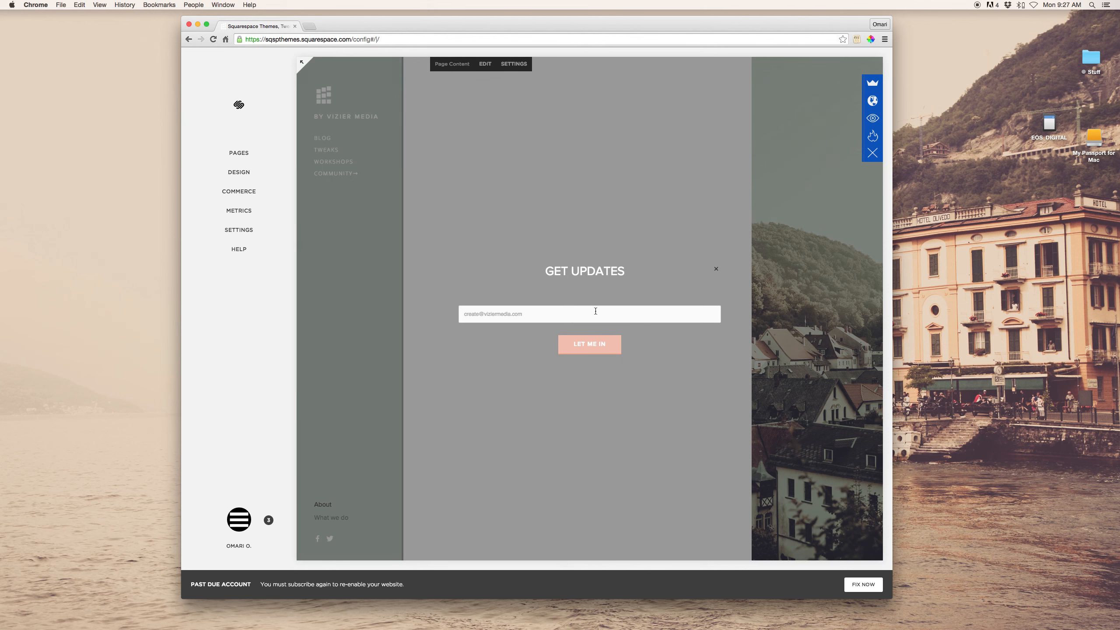
pyautogui.moveTo(718, 269)
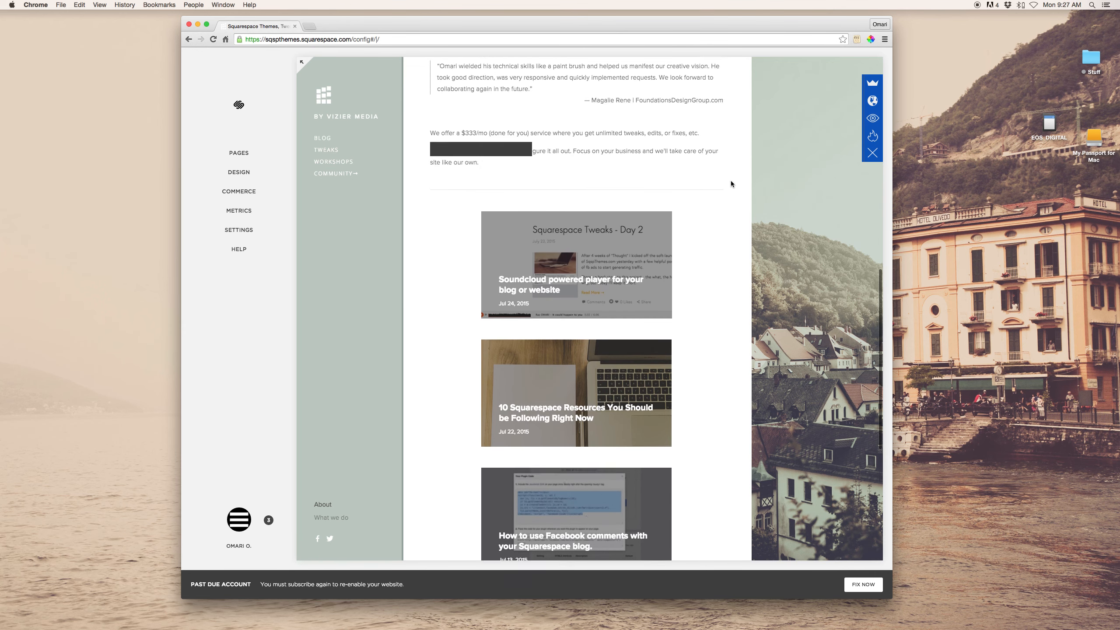
pyautogui.scroll(-3)
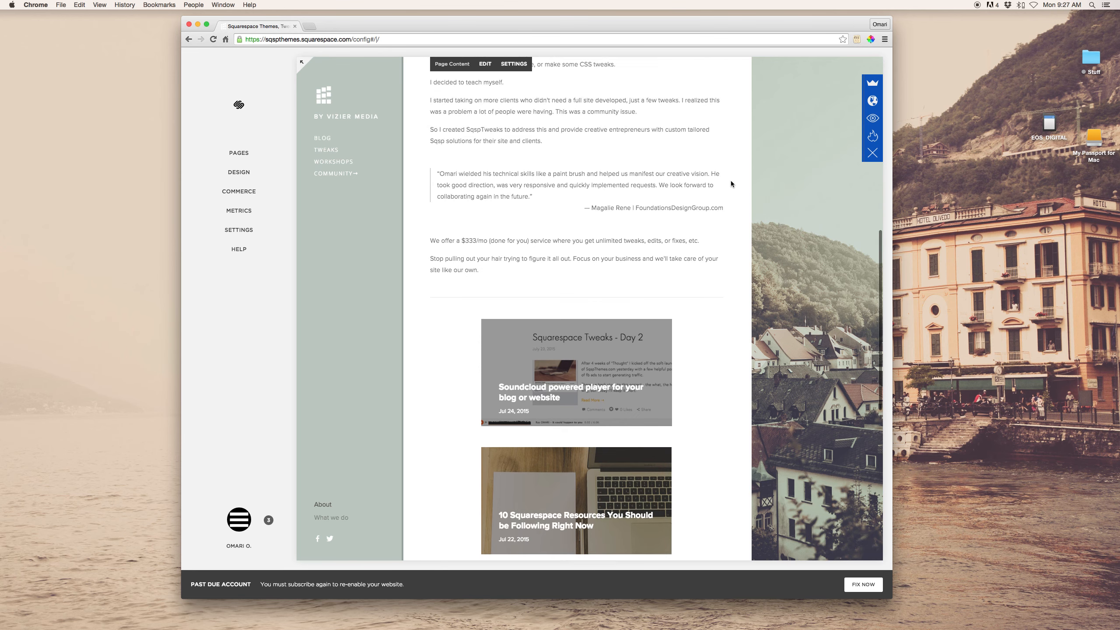
pyautogui.scroll(-3)
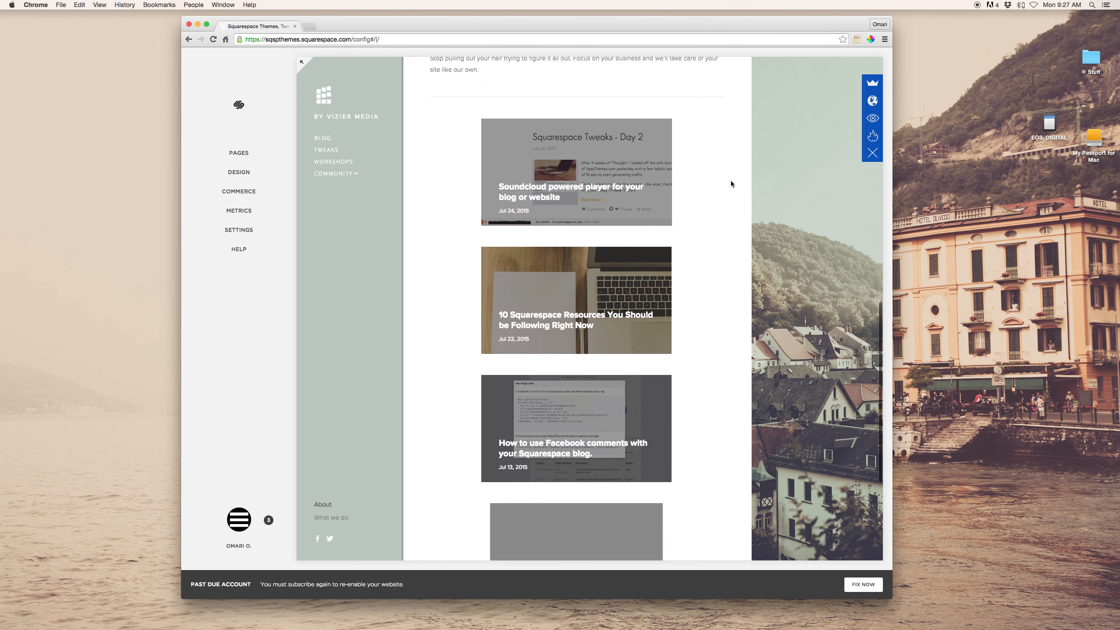
pyautogui.scroll(-3)
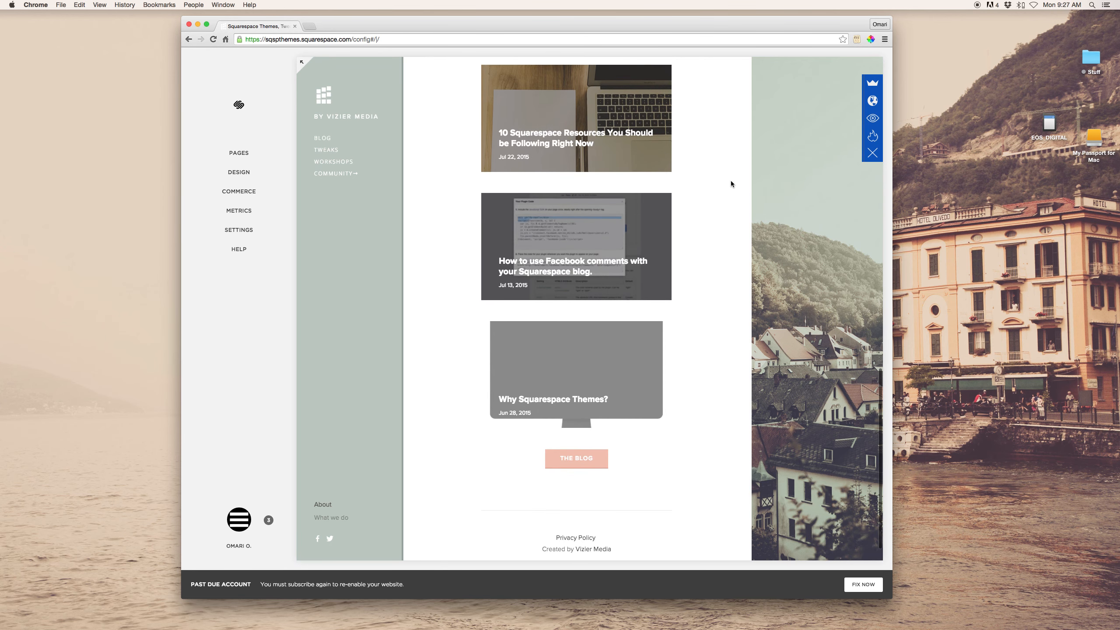